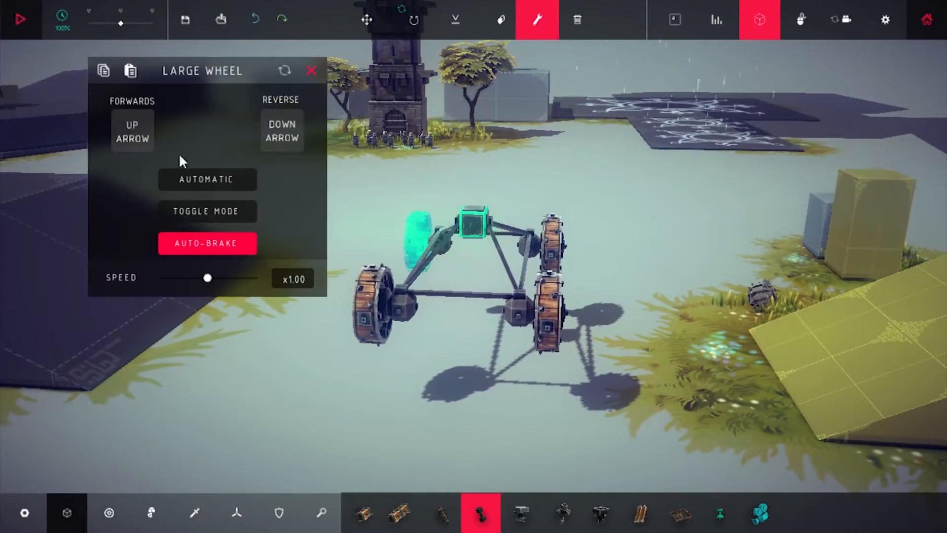
- Rebind a Large Wheel's Forwards to Page Up and Reverse to Page Down, then move to the next wheel
left_click(132, 130)
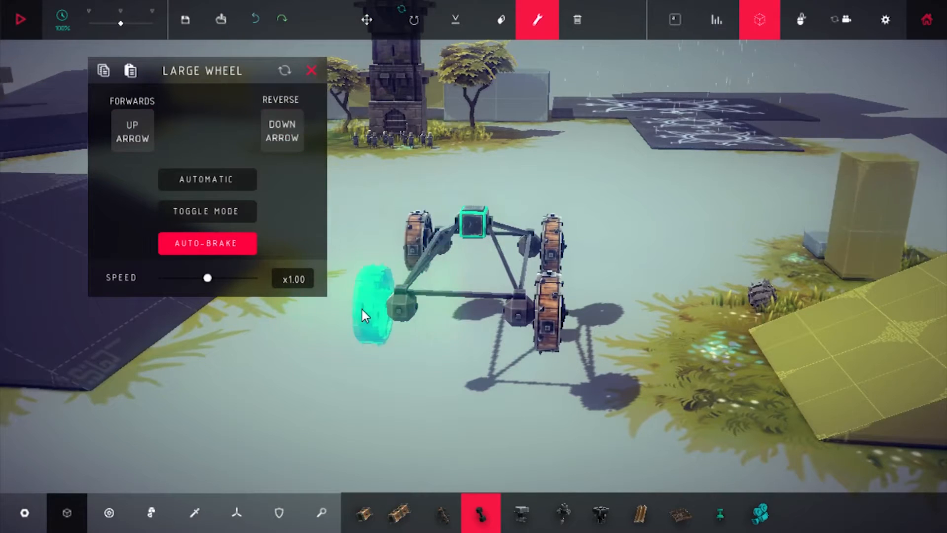
left_click(281, 131)
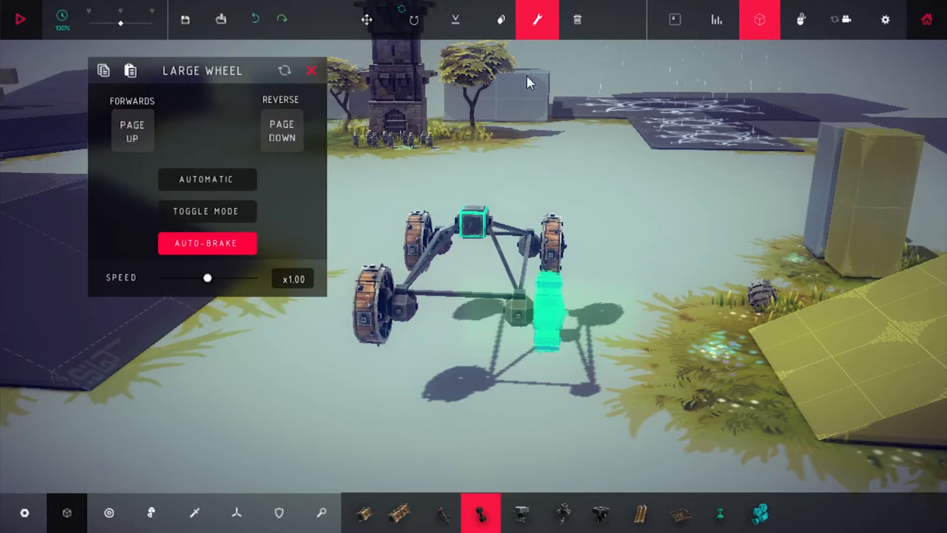
left_click(21, 19)
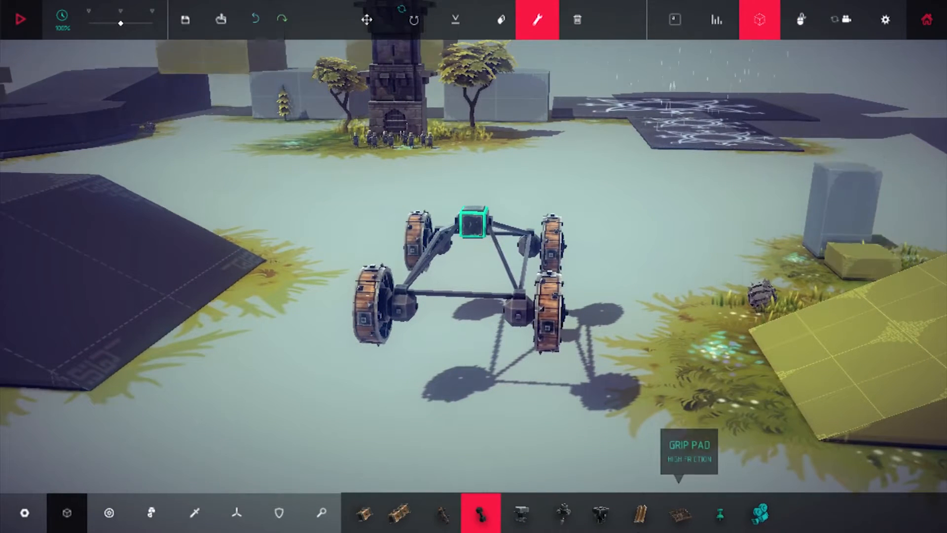
mouse_move(152, 511)
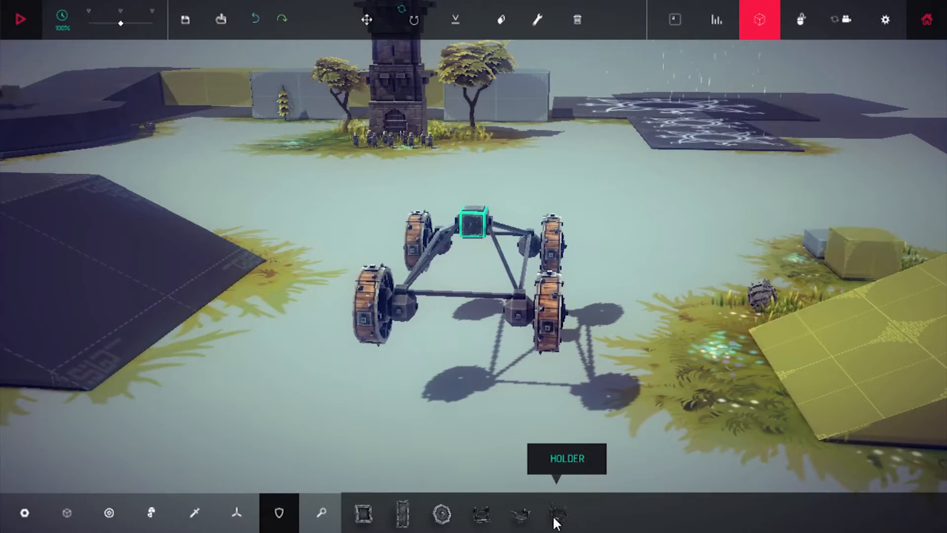
mouse_move(521, 521)
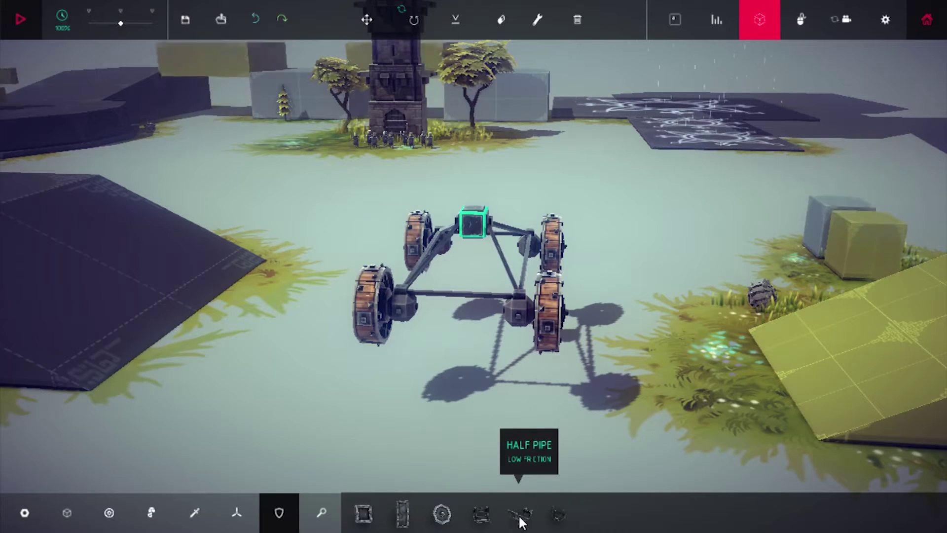
- Place Half Pipe armour pieces under the corner ball joints where the wheels were
left_click(520, 517)
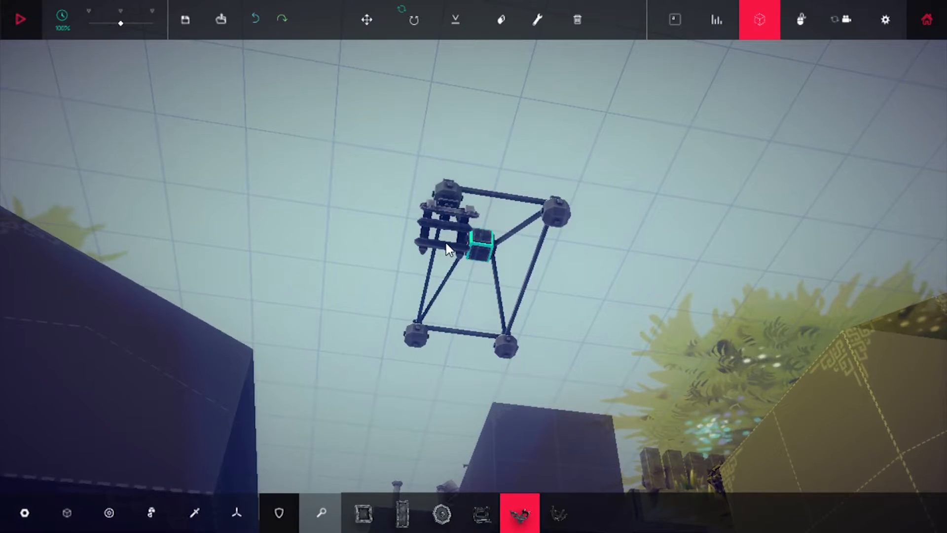
left_click(20, 18)
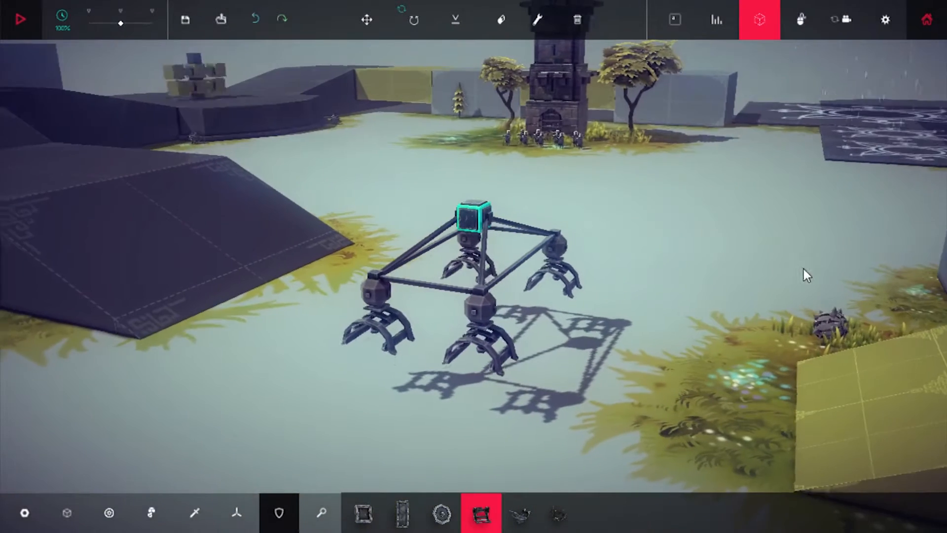
- Place Flying Spiral propellers on the frame corners and bring up one spiral's settings
left_click(243, 513)
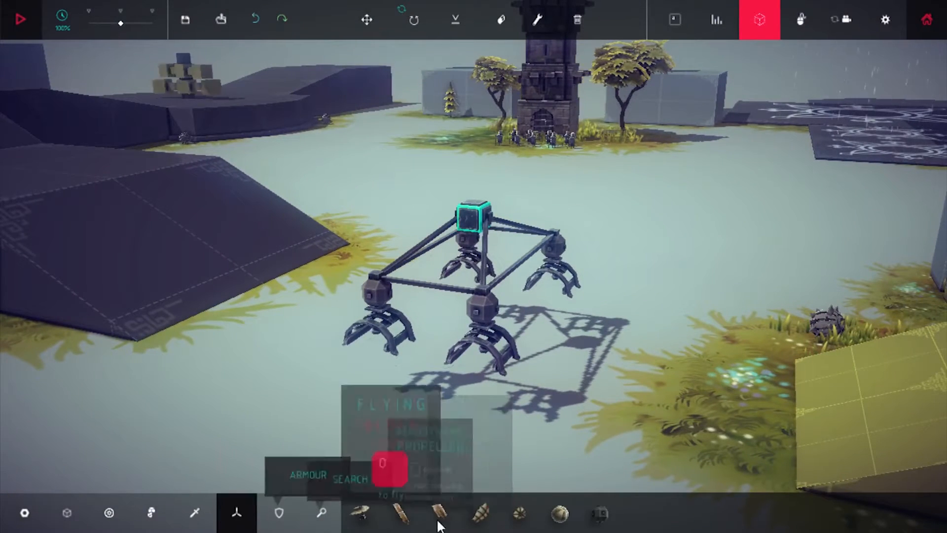
left_click(363, 521)
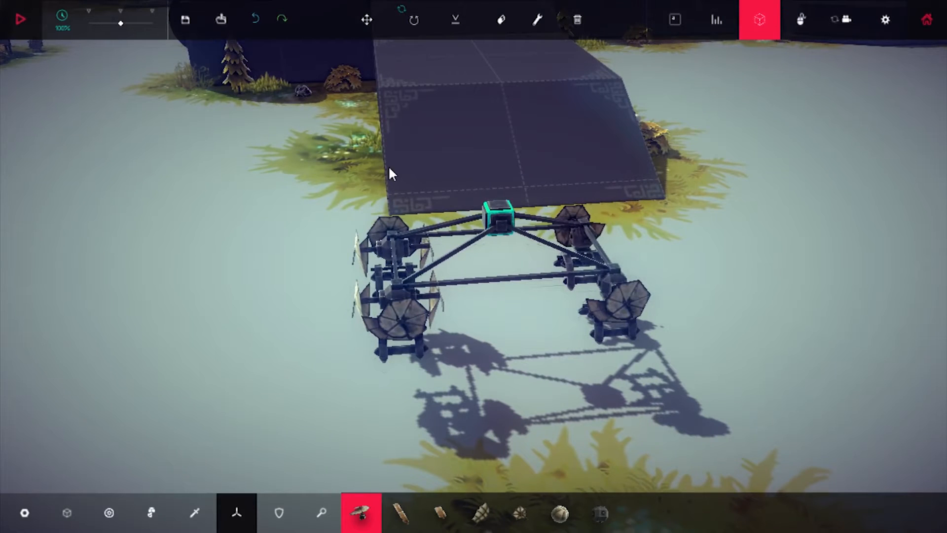
left_click(539, 19)
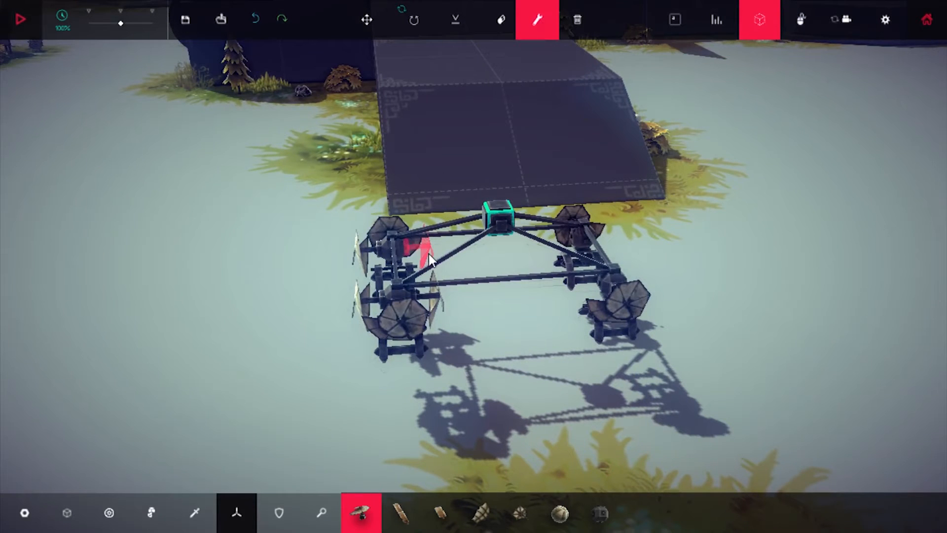
left_click(416, 254)
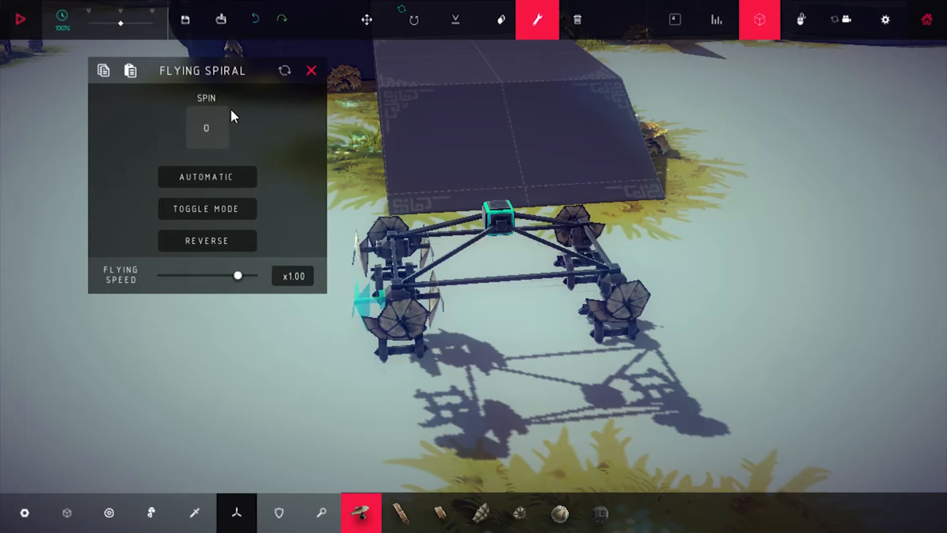
- Assign each Flying Spiral's Spin key to Left Arrow and close the settings
left_click(206, 129)
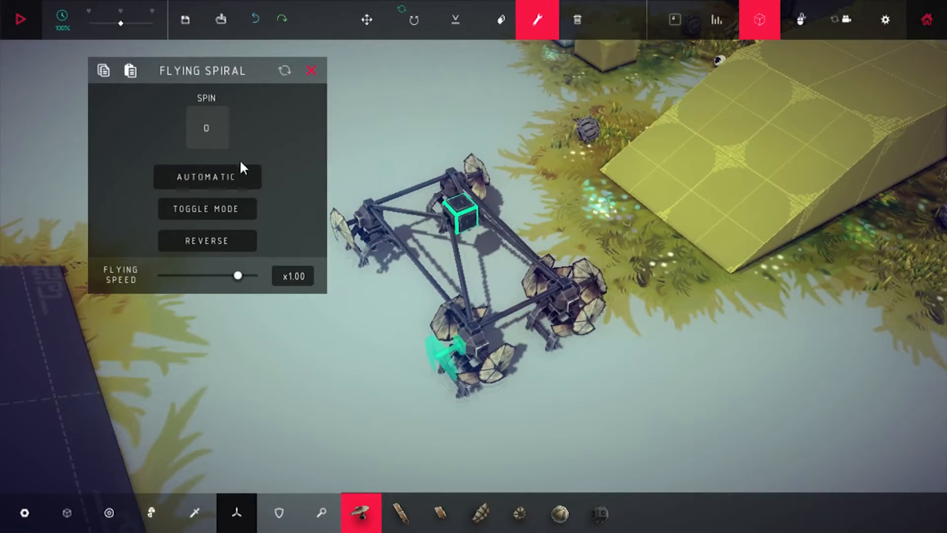
left_click(207, 127)
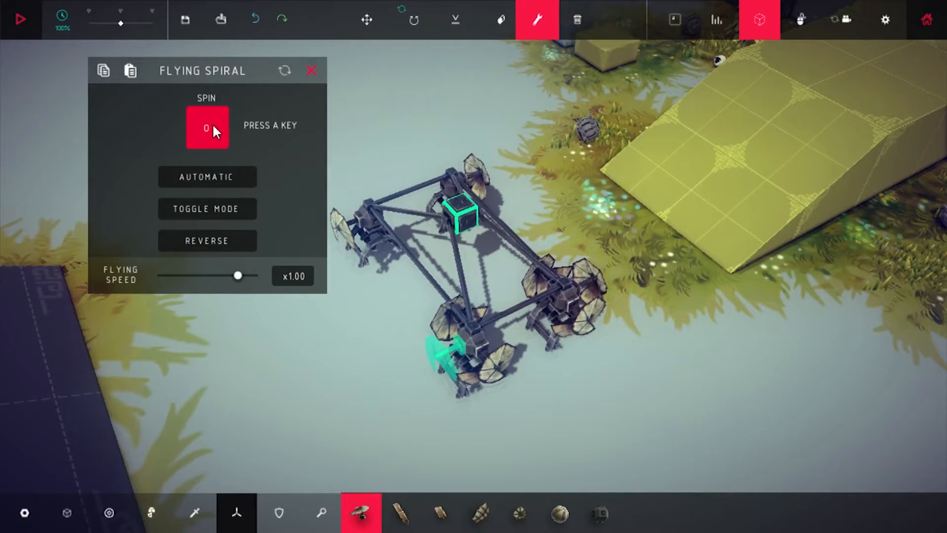
key("Right")
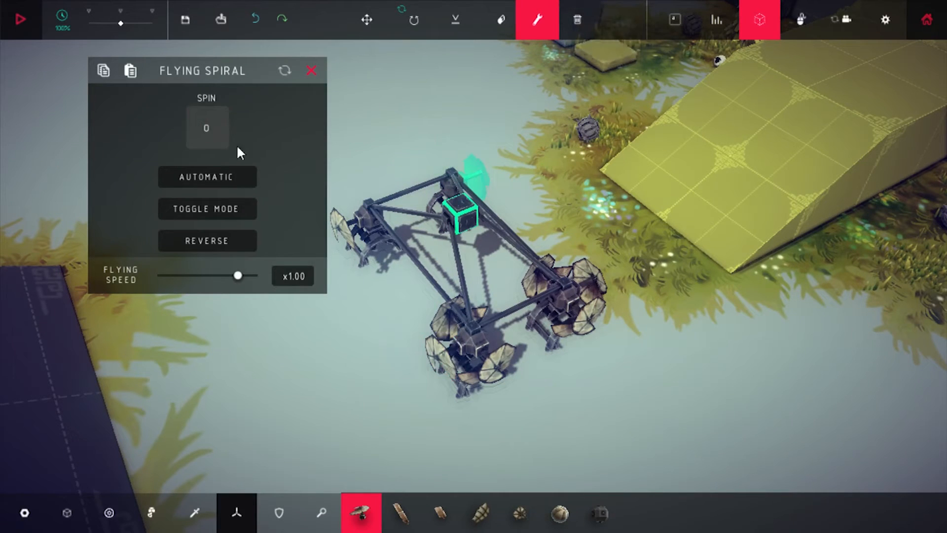
left_click(206, 127)
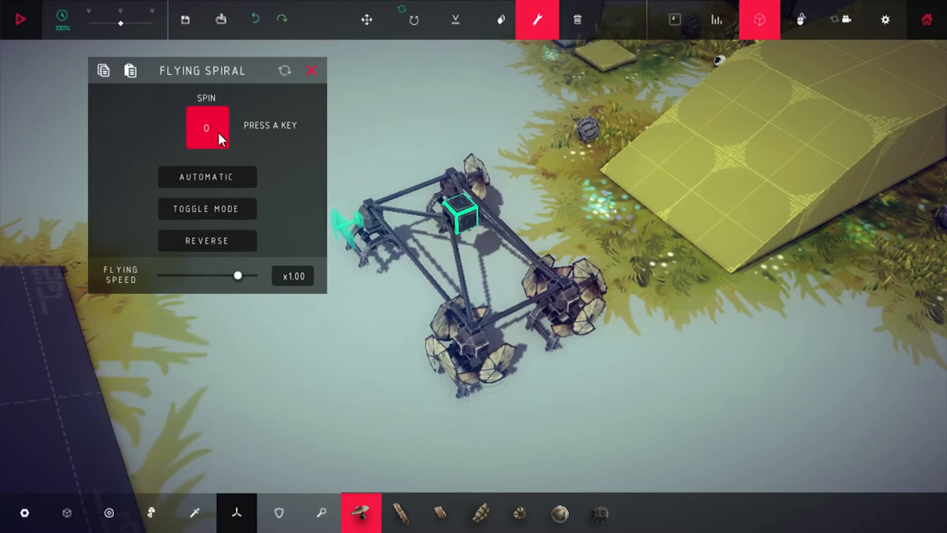
key("Left")
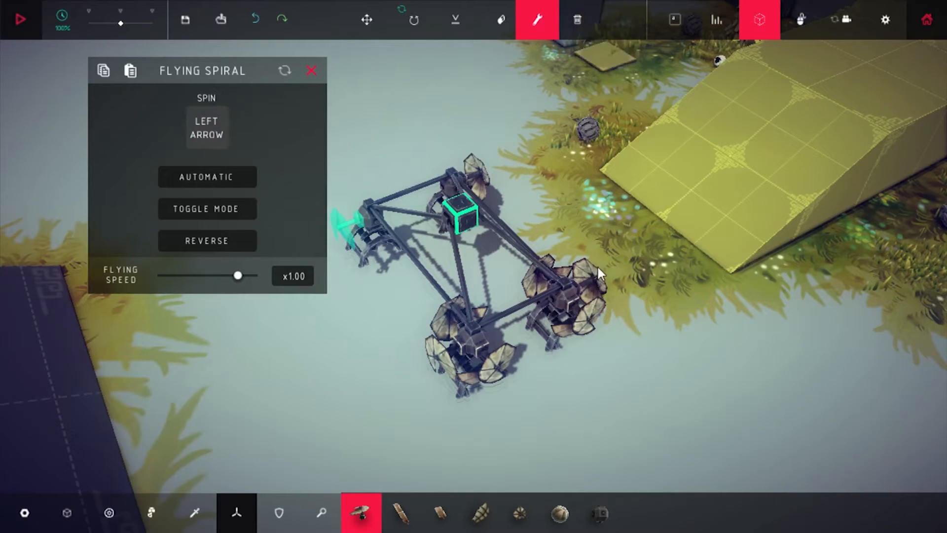
left_click(207, 127)
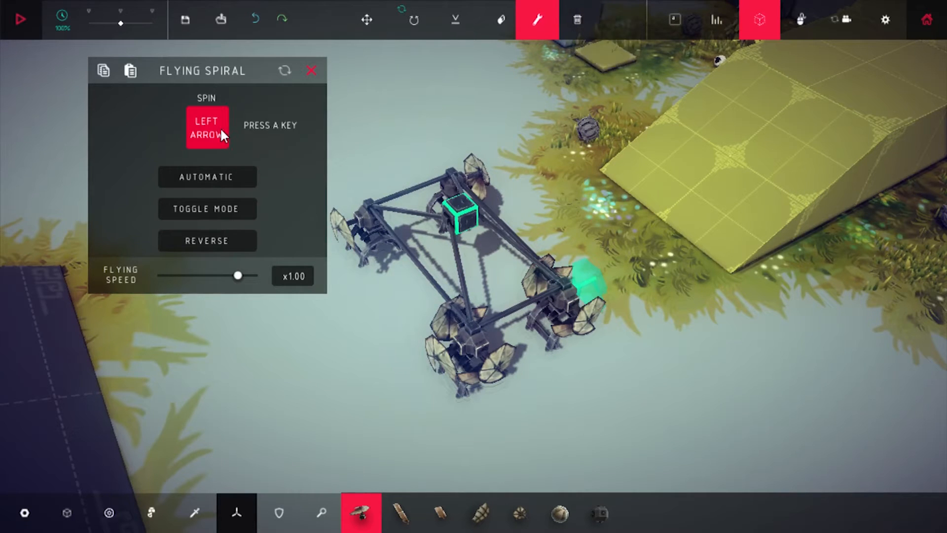
left_click(21, 19)
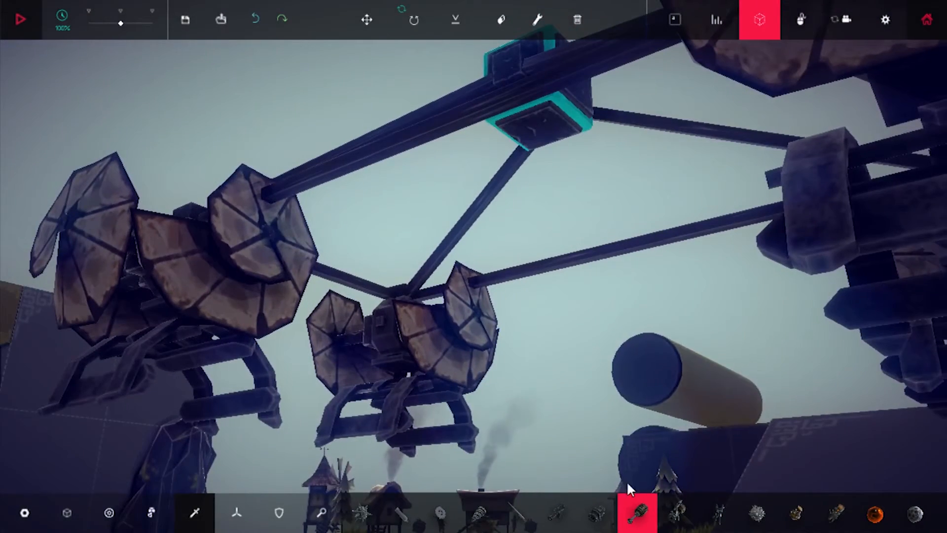
mouse_move(602, 510)
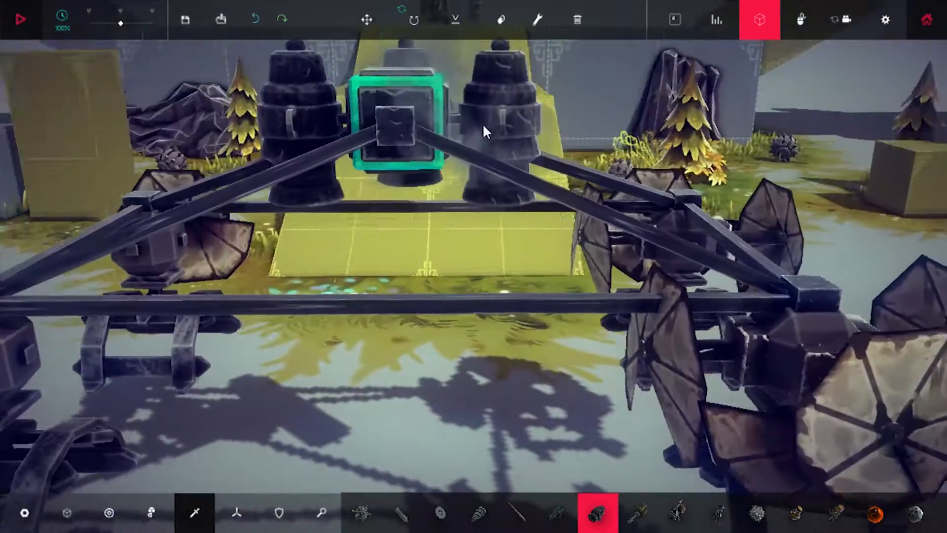
- Place Cannon blocks on the faces surrounding the central starting block
left_click(21, 19)
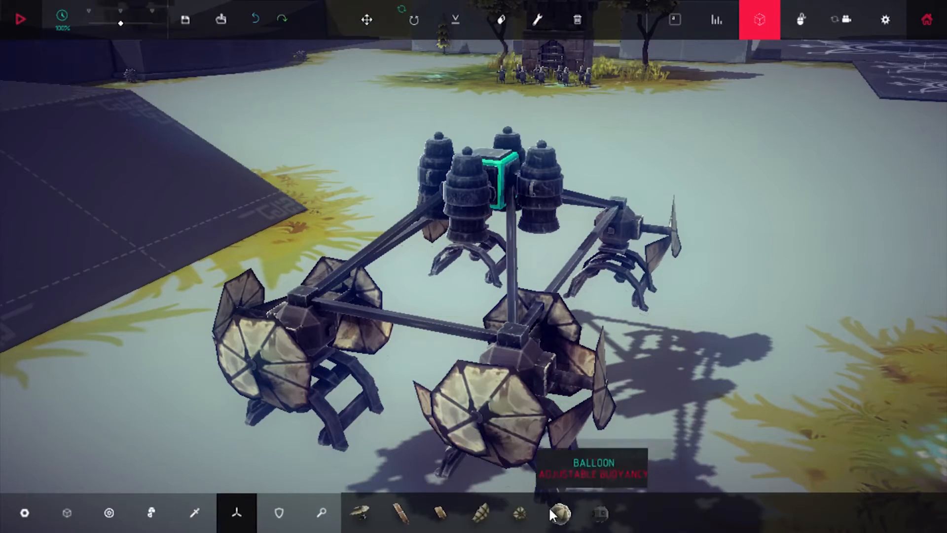
- Attach Balloon blocks above each rotor arm and the core
left_click(560, 521)
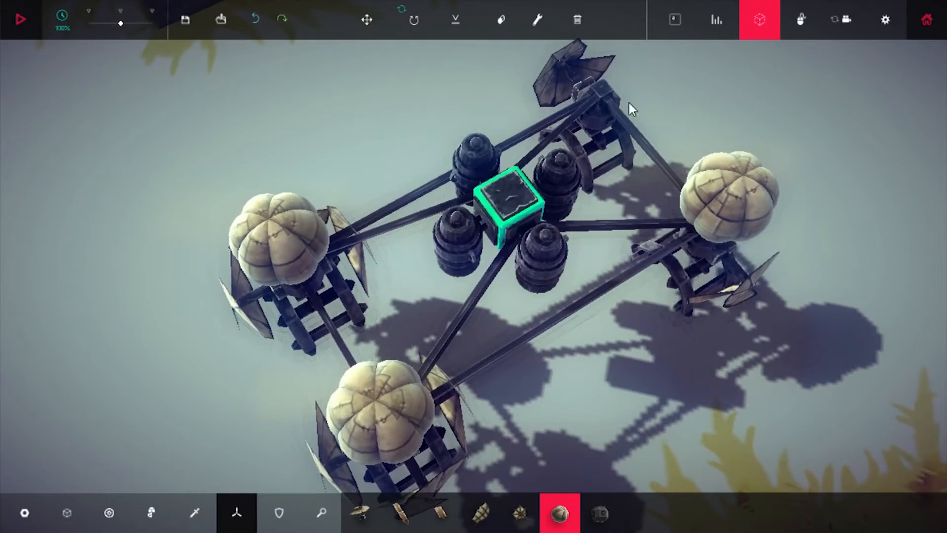
left_click(22, 19)
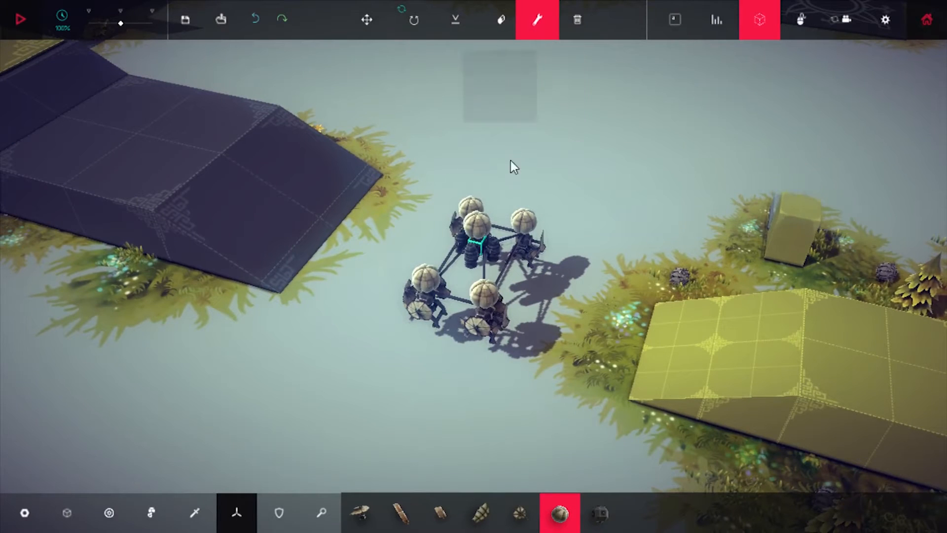
- Set the left, rear and right balloons' Buoyancy to x1.50
left_click(477, 223)
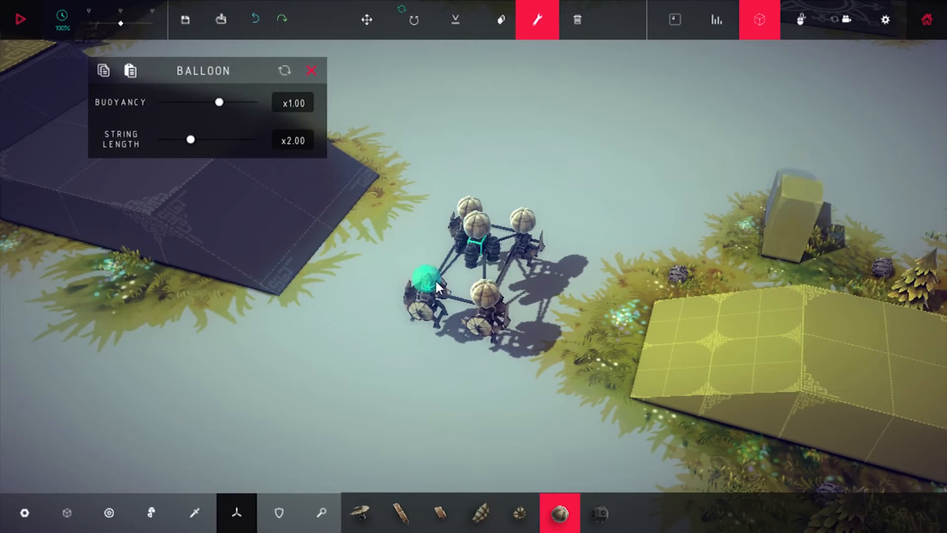
left_click_drag(219, 102, 258, 101)
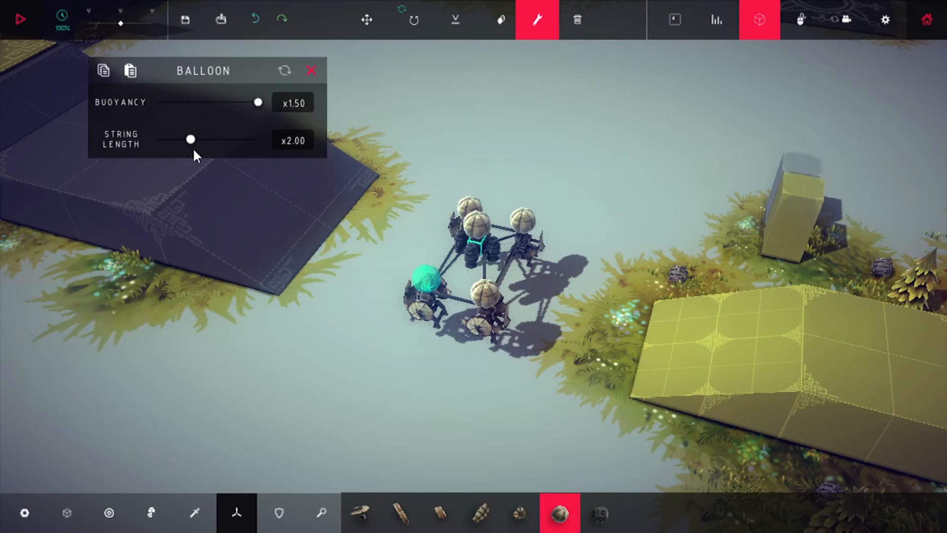
left_click_drag(257, 101, 219, 102)
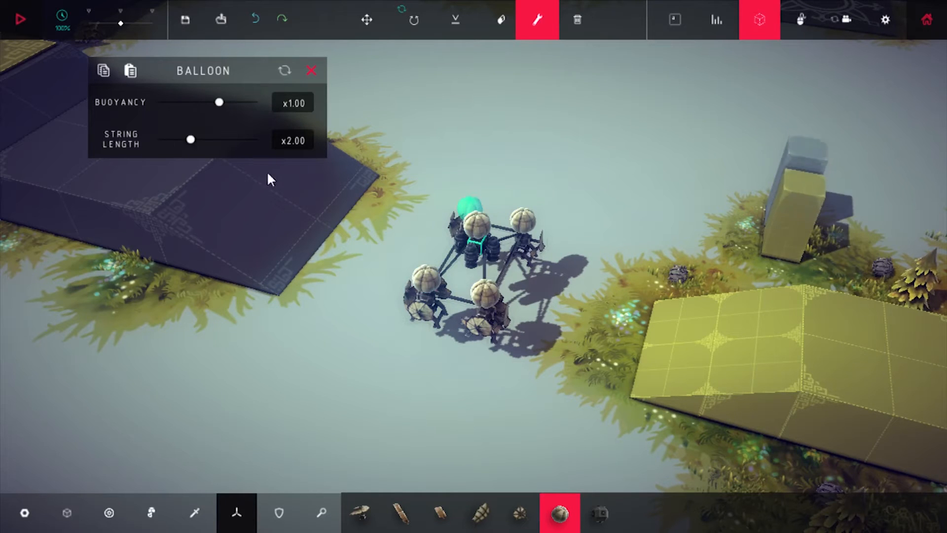
left_click_drag(219, 102, 257, 101)
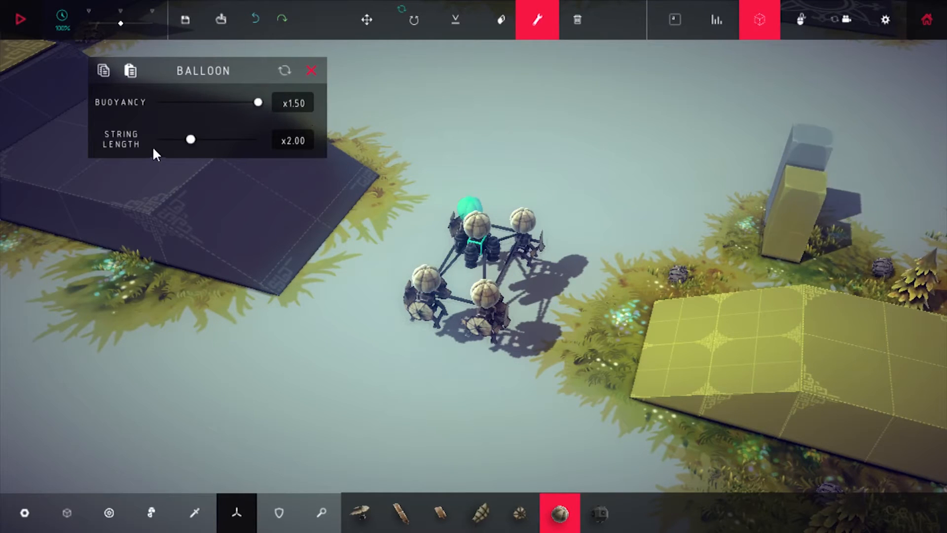
left_click_drag(258, 101, 219, 101)
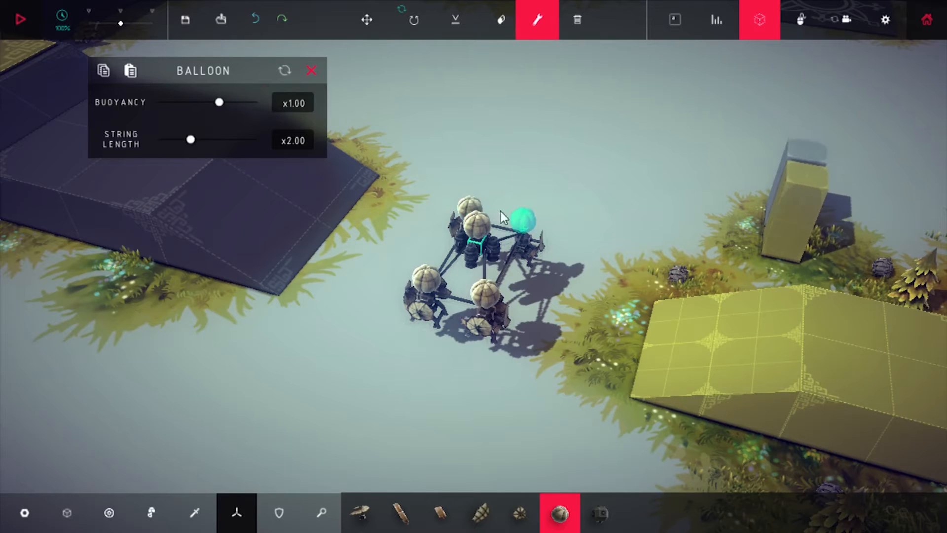
left_click_drag(219, 102, 258, 102)
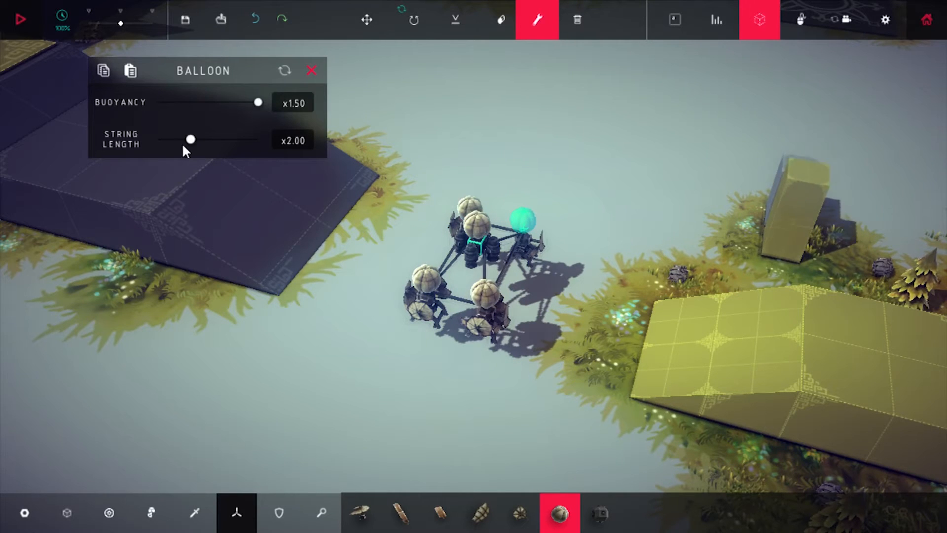
- Set the front balloon's Buoyancy to x1.50 and its String Length to x0.00
left_click_drag(257, 102, 219, 102)
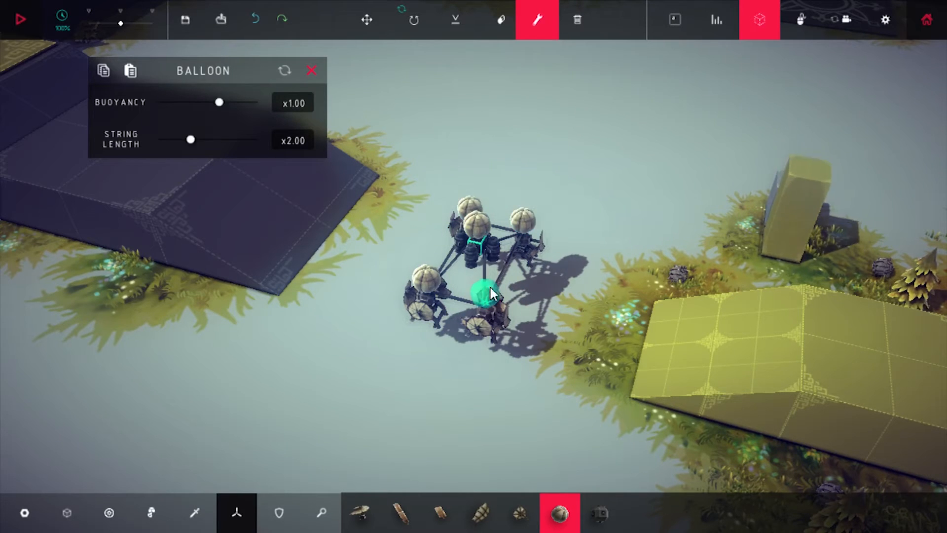
left_click_drag(219, 102, 257, 101)
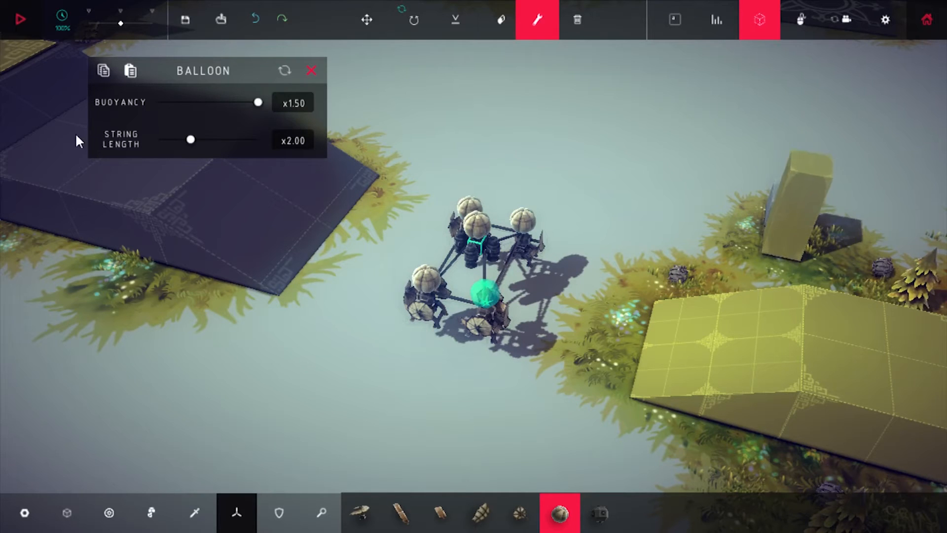
left_click_drag(191, 139, 157, 139)
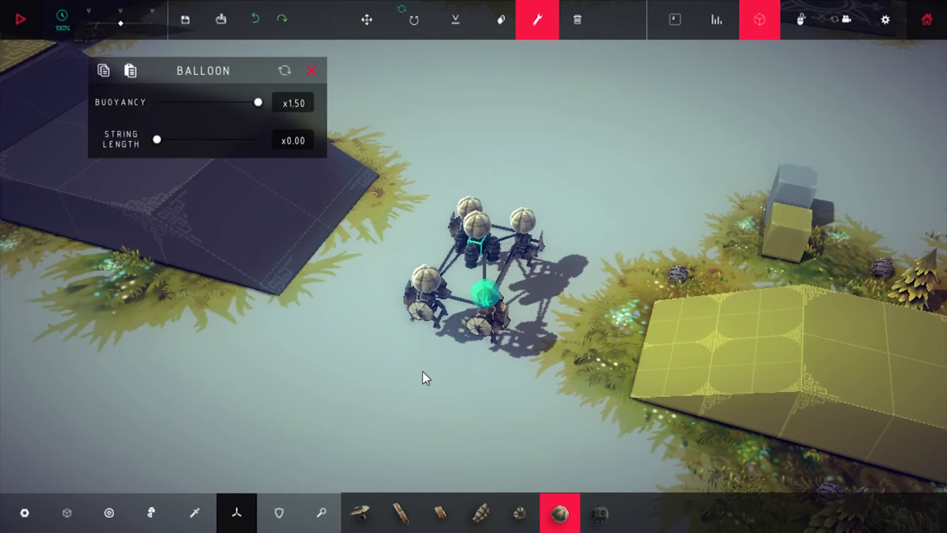
mouse_move(247, 339)
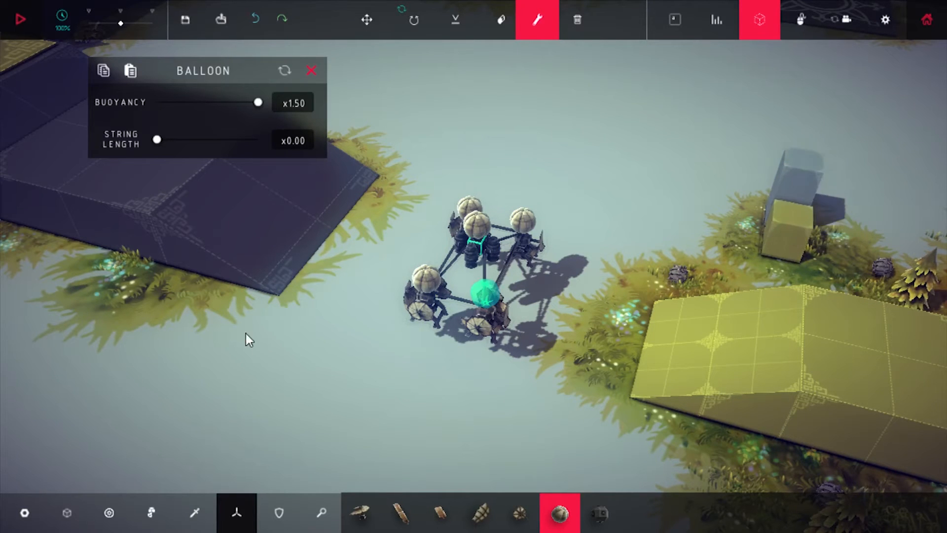
- Dismiss the Balloon settings panel, leaving the five tuned balloons in place
left_click(22, 19)
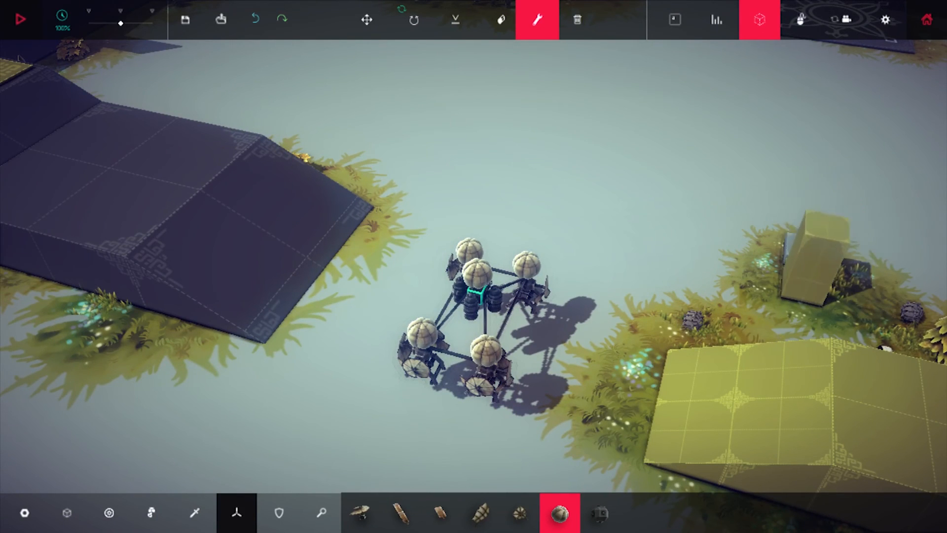
mouse_move(603, 75)
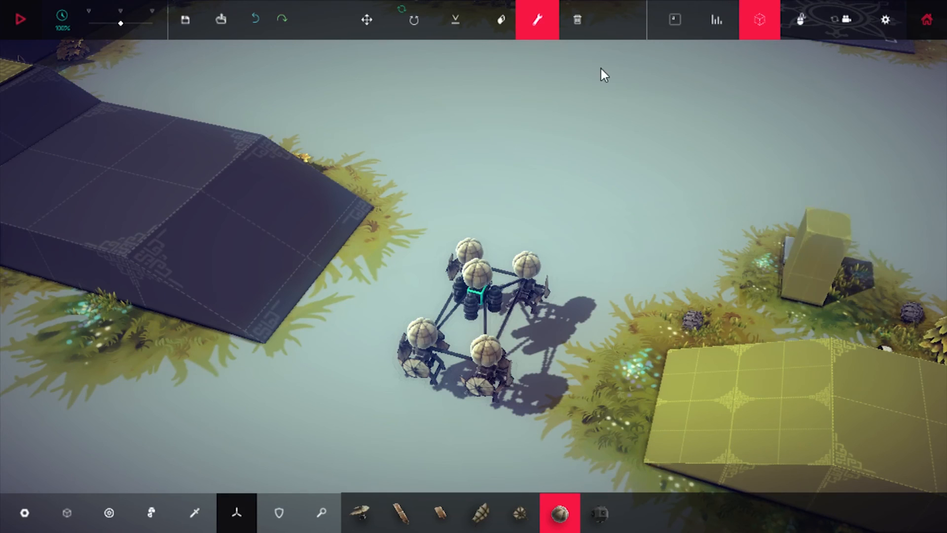